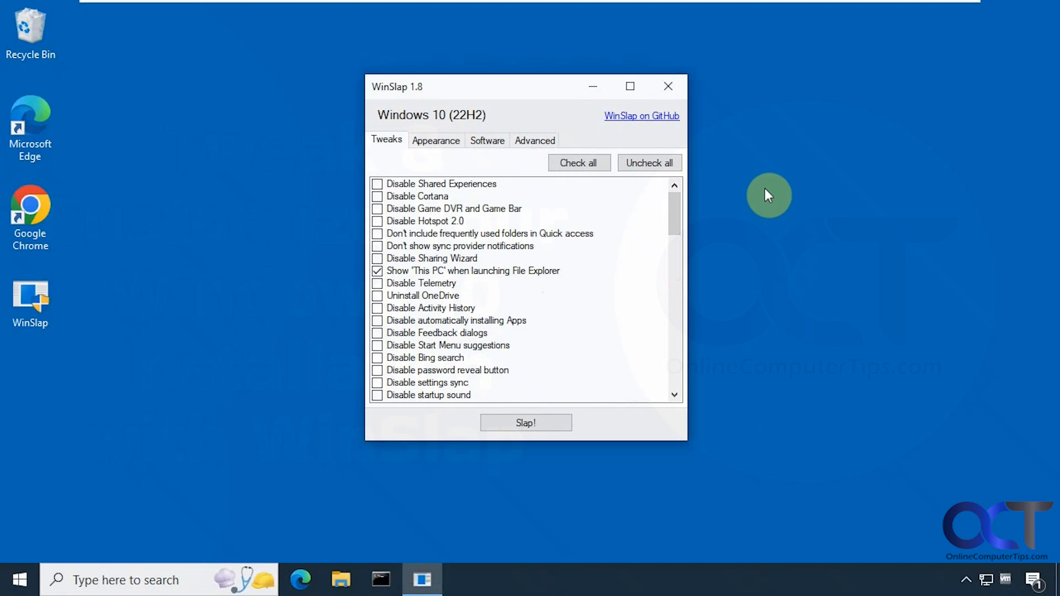
mouse_move(775, 309)
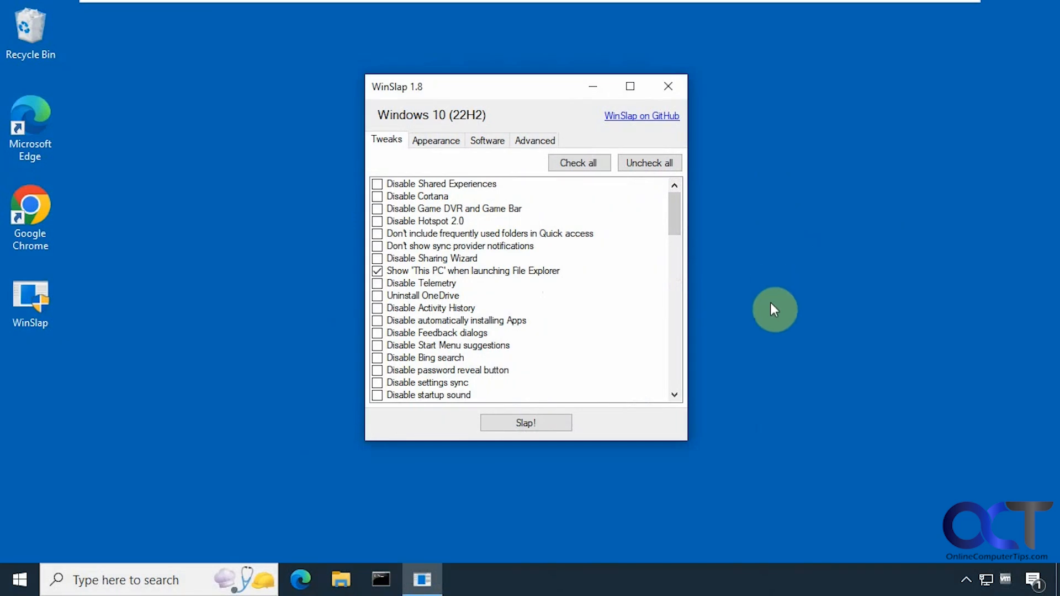
mouse_move(767, 309)
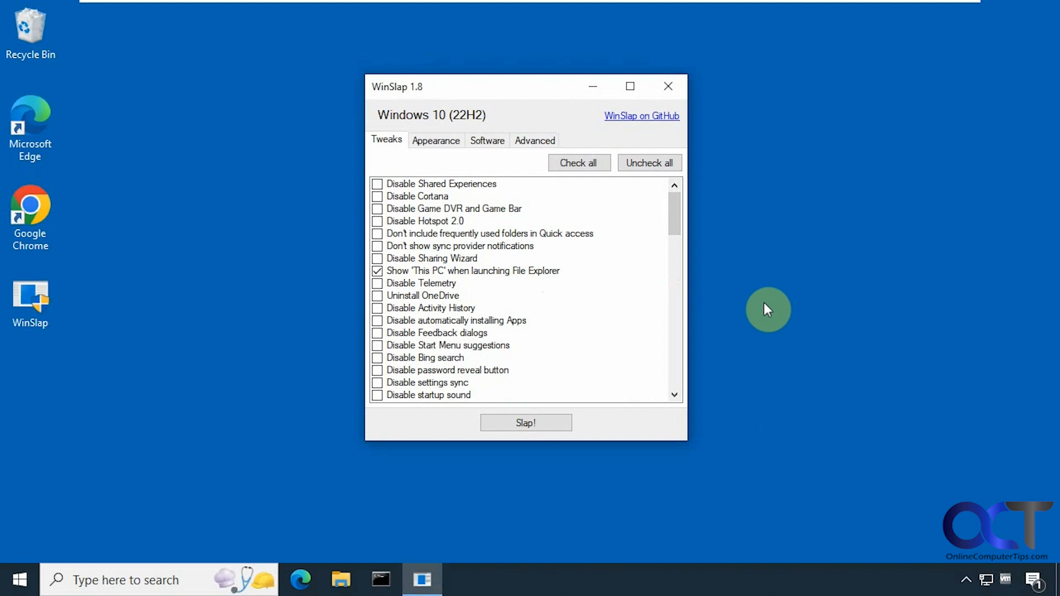
mouse_move(757, 213)
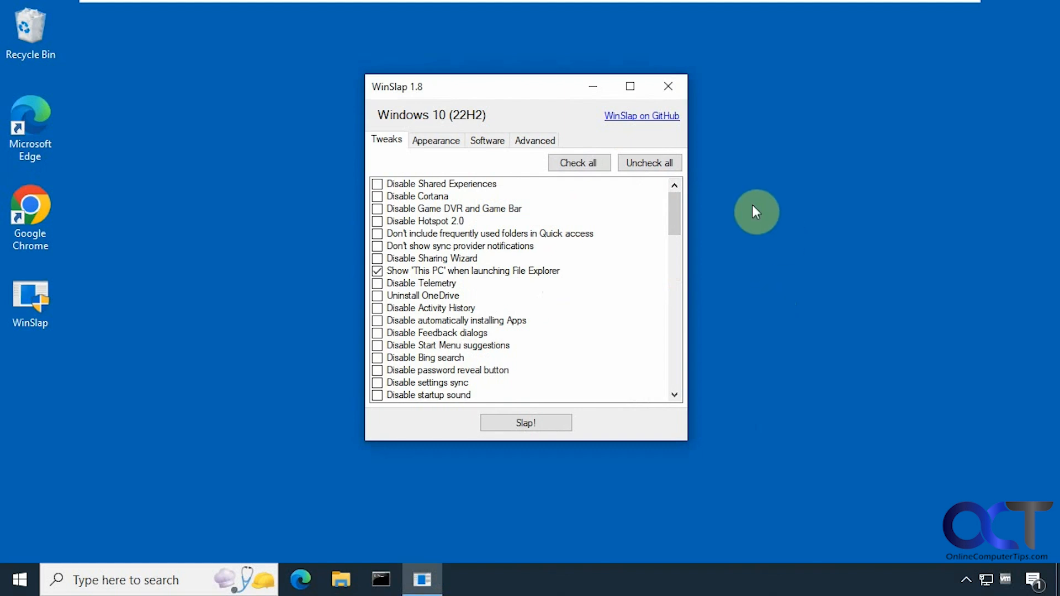
mouse_move(429, 198)
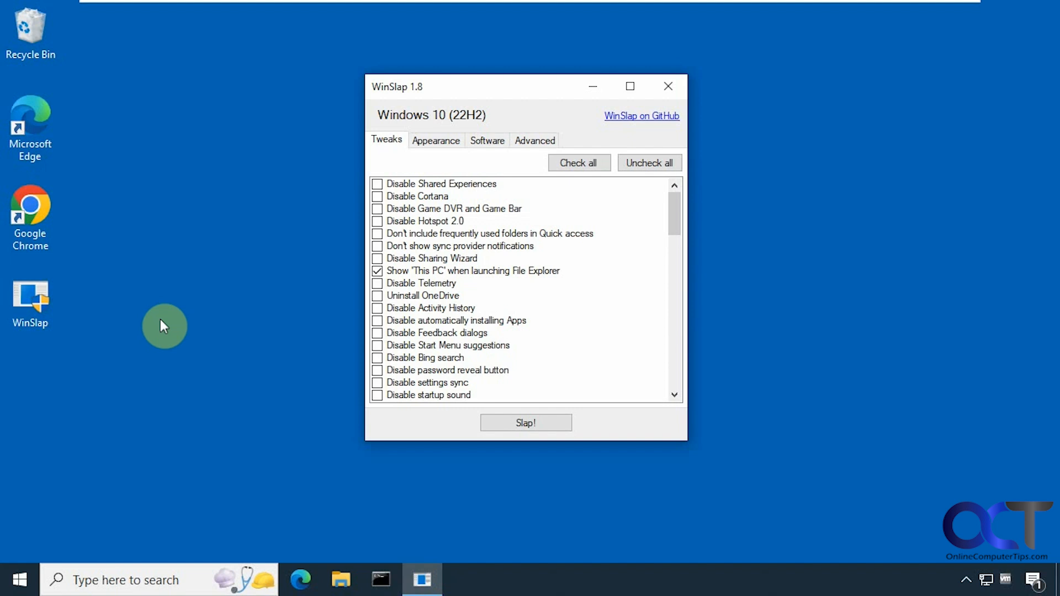
mouse_move(387, 140)
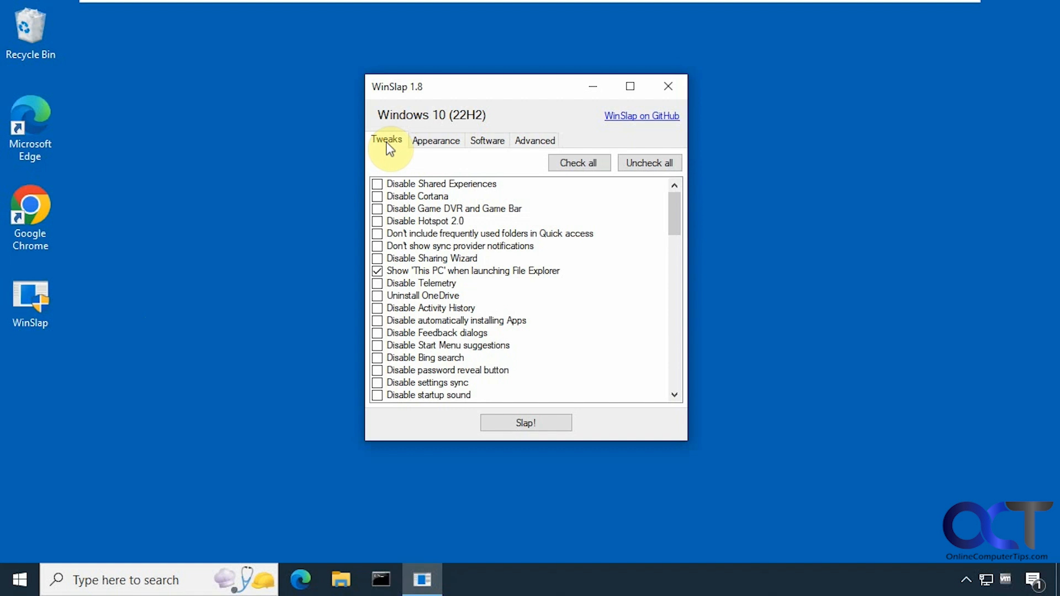
mouse_move(682, 225)
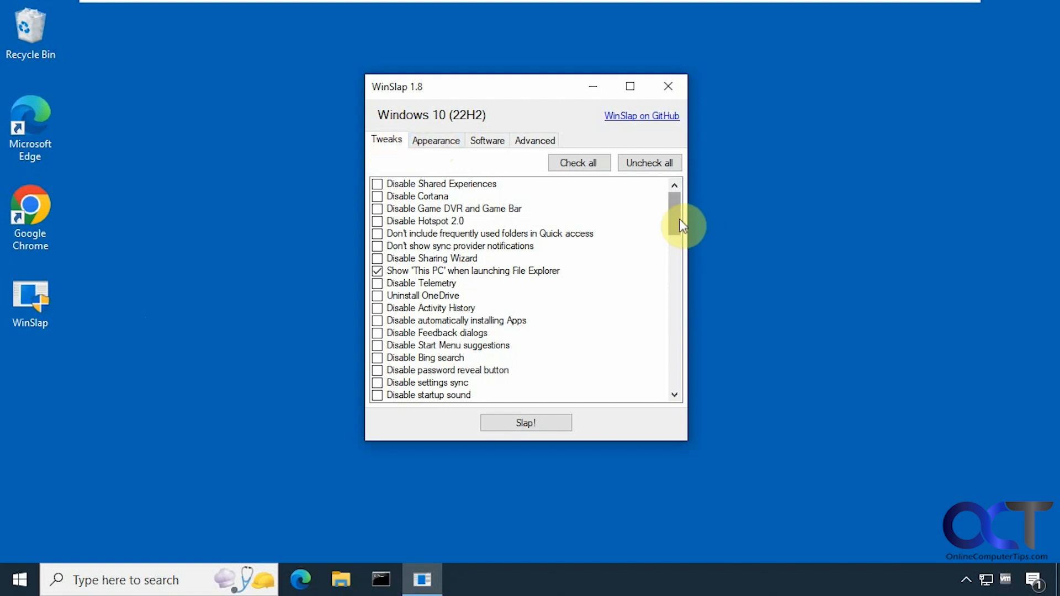
mouse_move(679, 223)
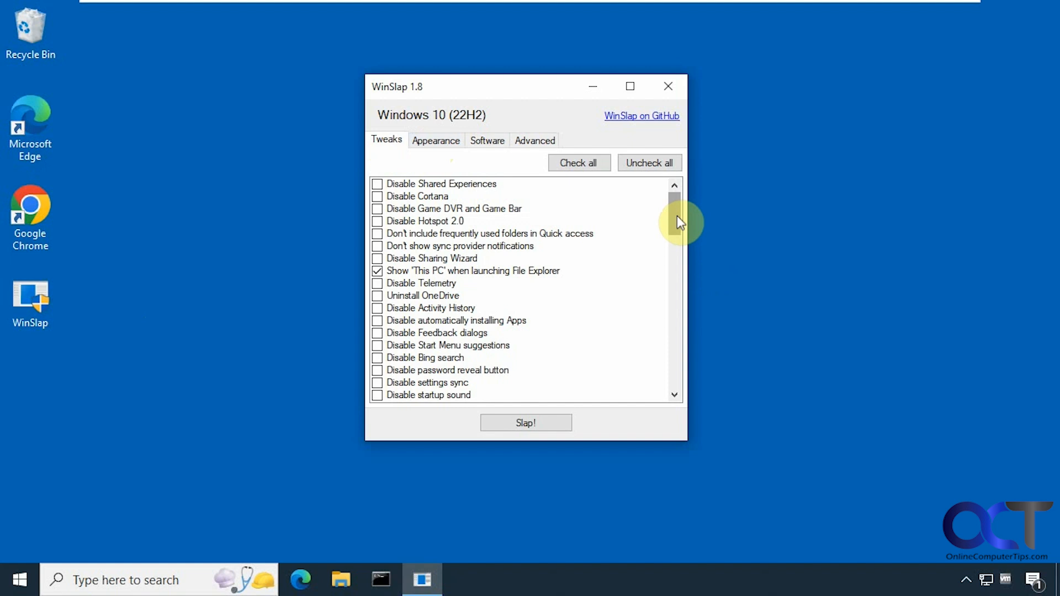
Show the Appearance options with This PC shortcut, hidden search bar and file extensions ticked.
scroll("down", 3)
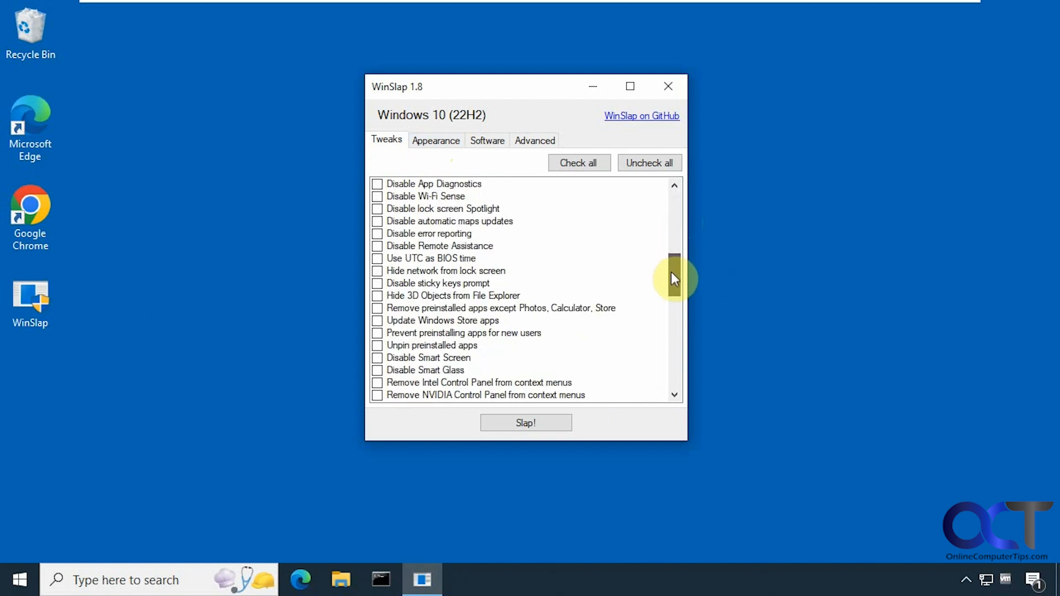
scroll("down", 3)
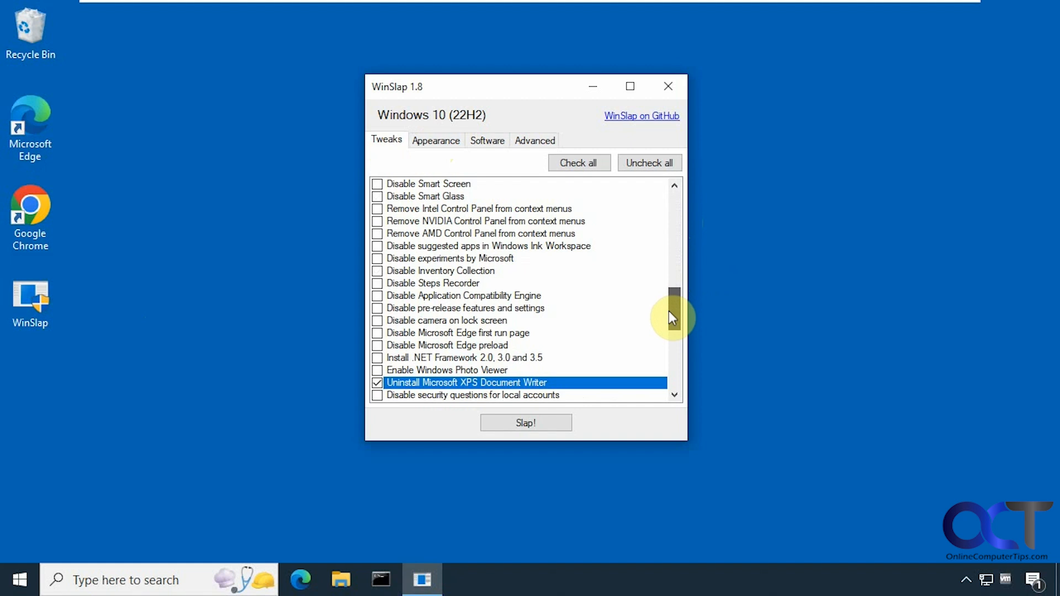
scroll("down", 3)
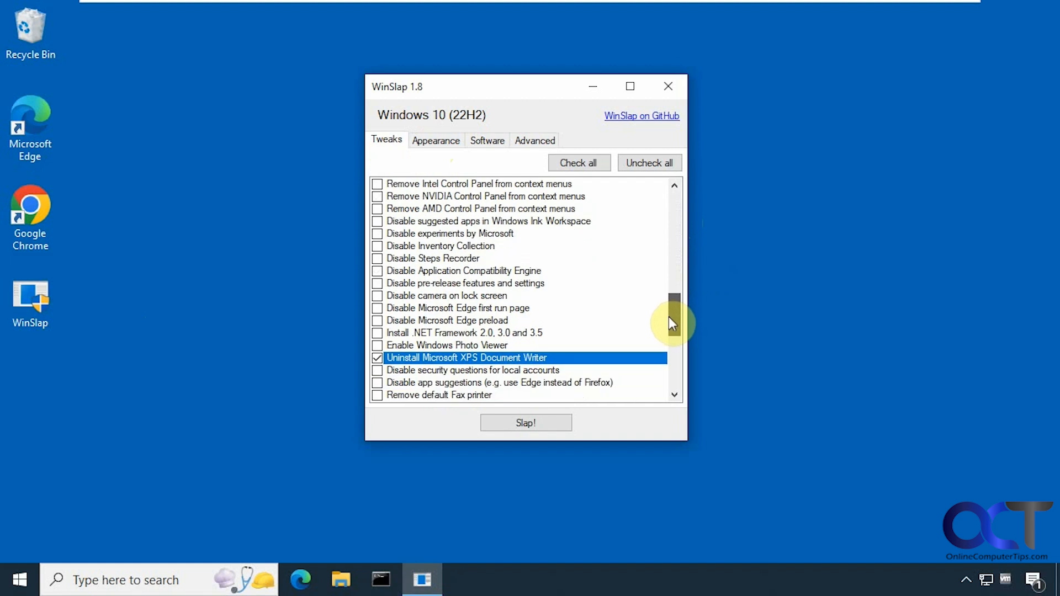
scroll("down", 3)
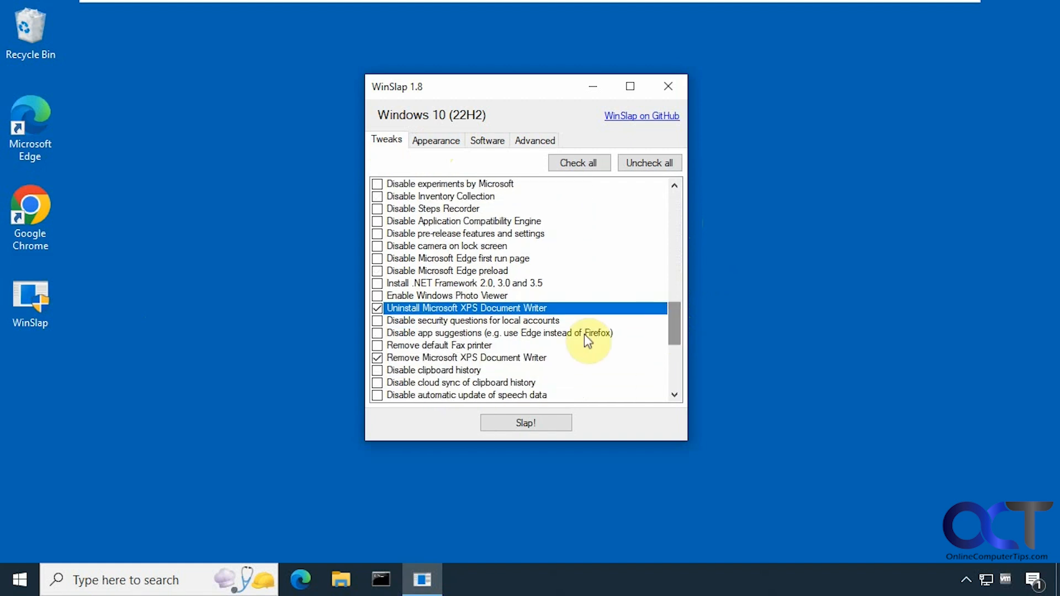
mouse_move(462, 318)
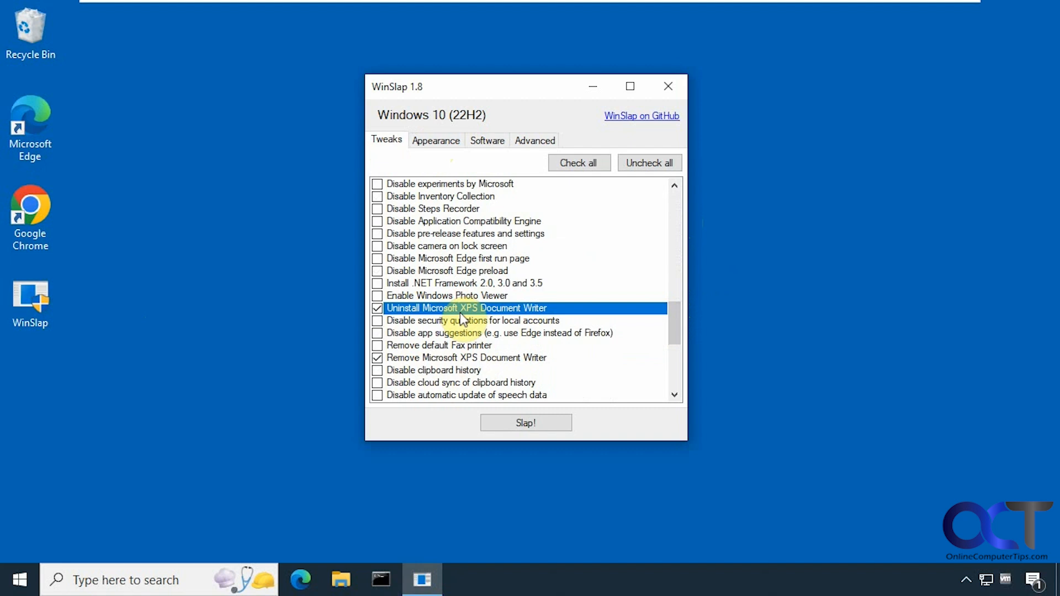
mouse_move(430, 311)
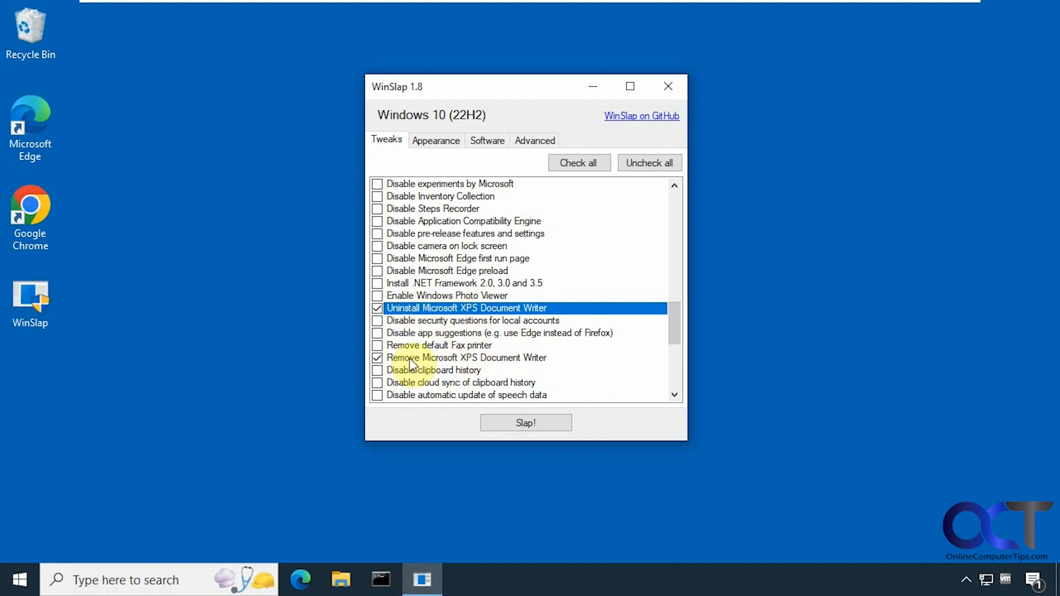
mouse_move(677, 338)
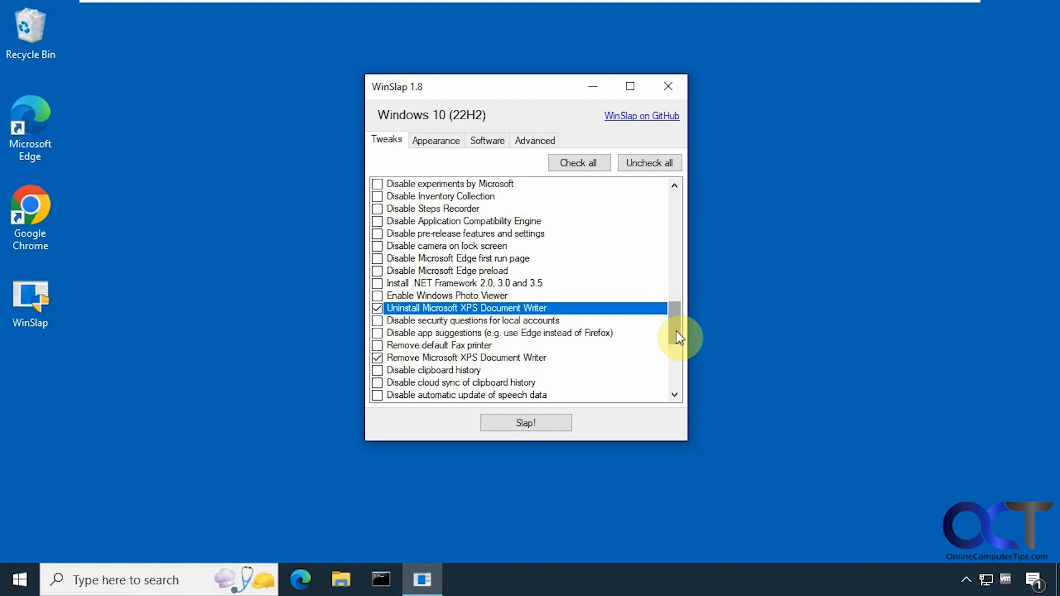
scroll("down", 3)
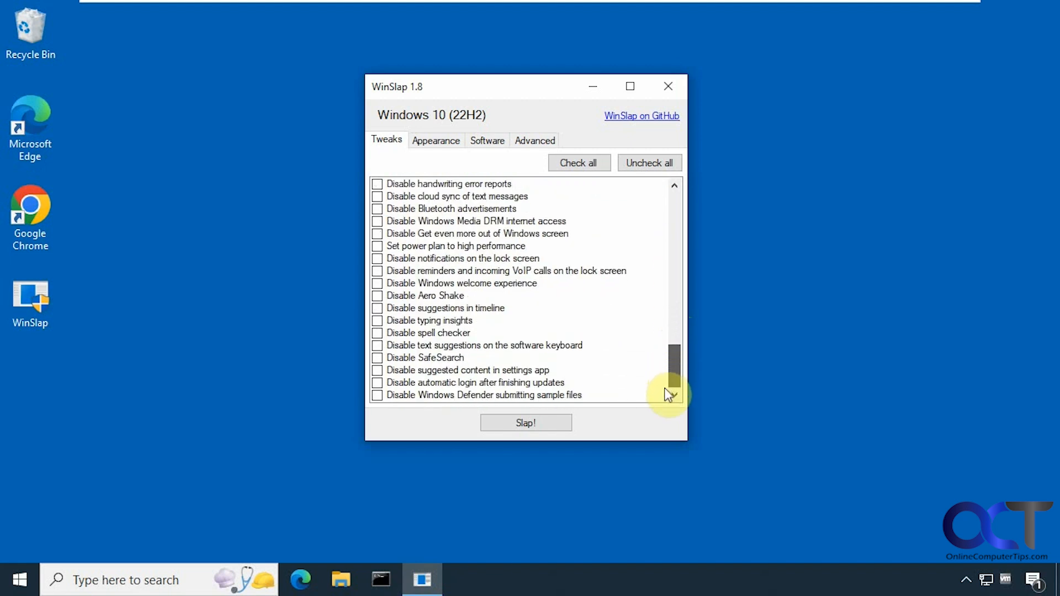
left_click(435, 140)
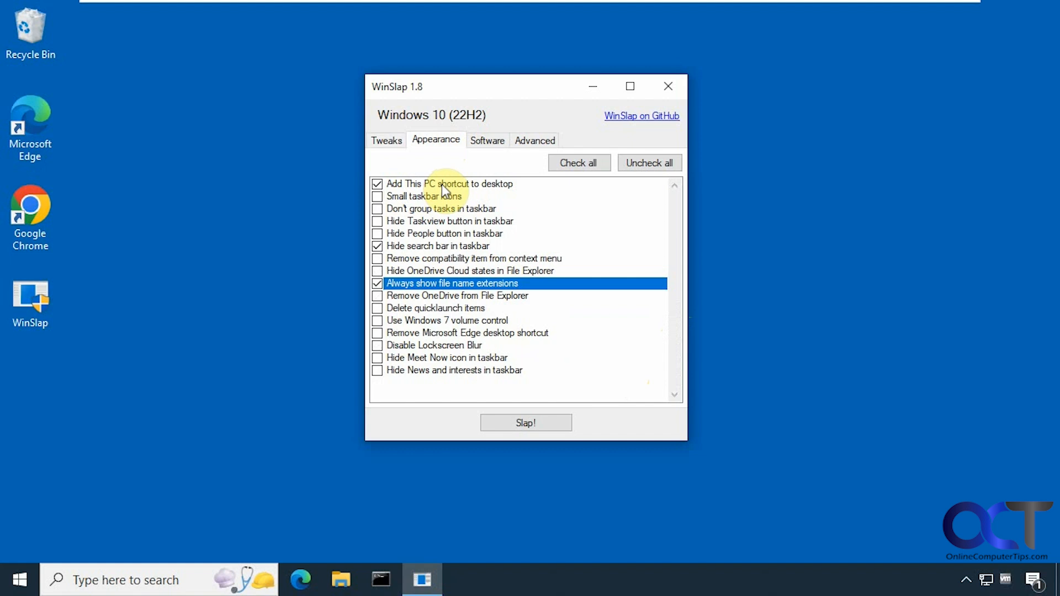
mouse_move(446, 333)
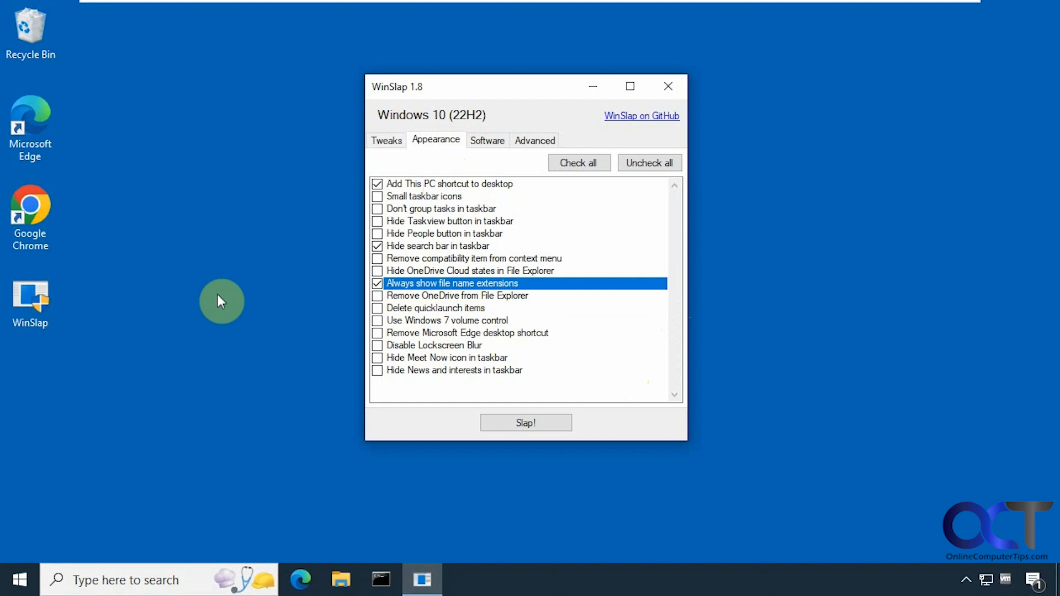
mouse_move(317, 327)
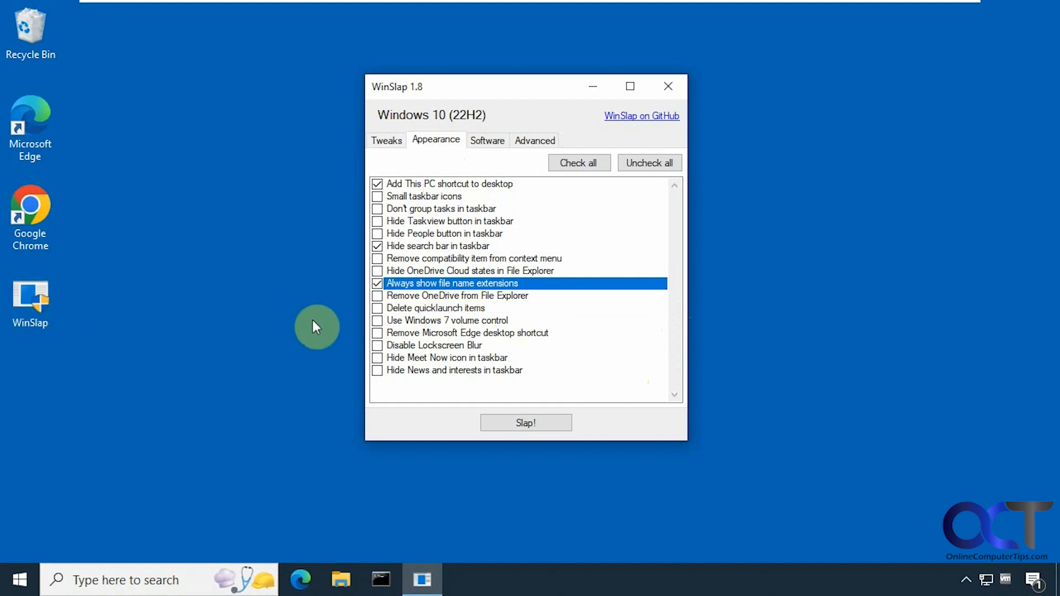
Show the Software list with Install 7Zip ticked, scrolled to its middle entries.
left_click(487, 140)
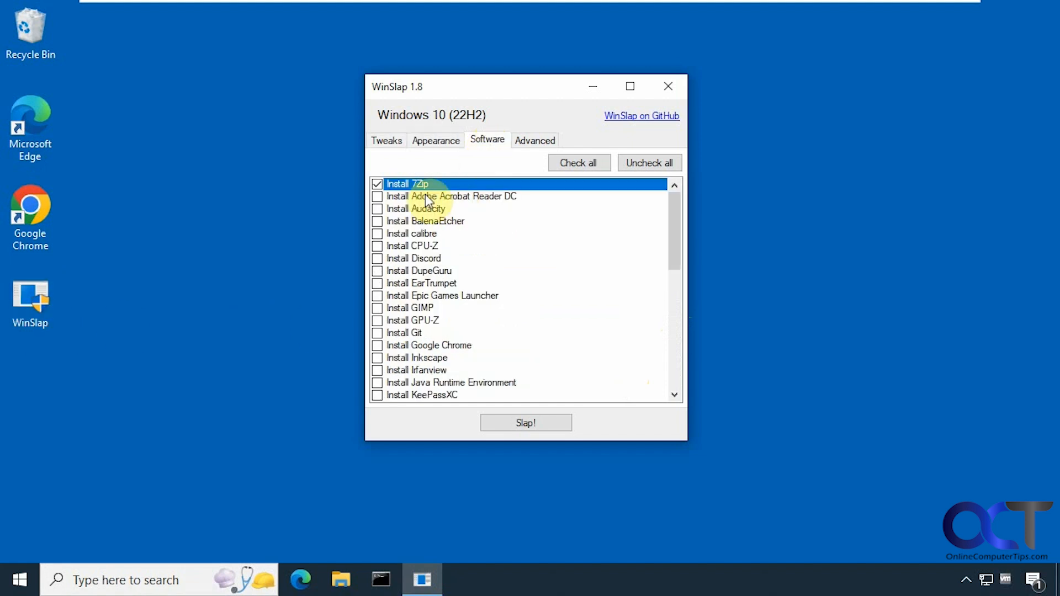
mouse_move(534, 140)
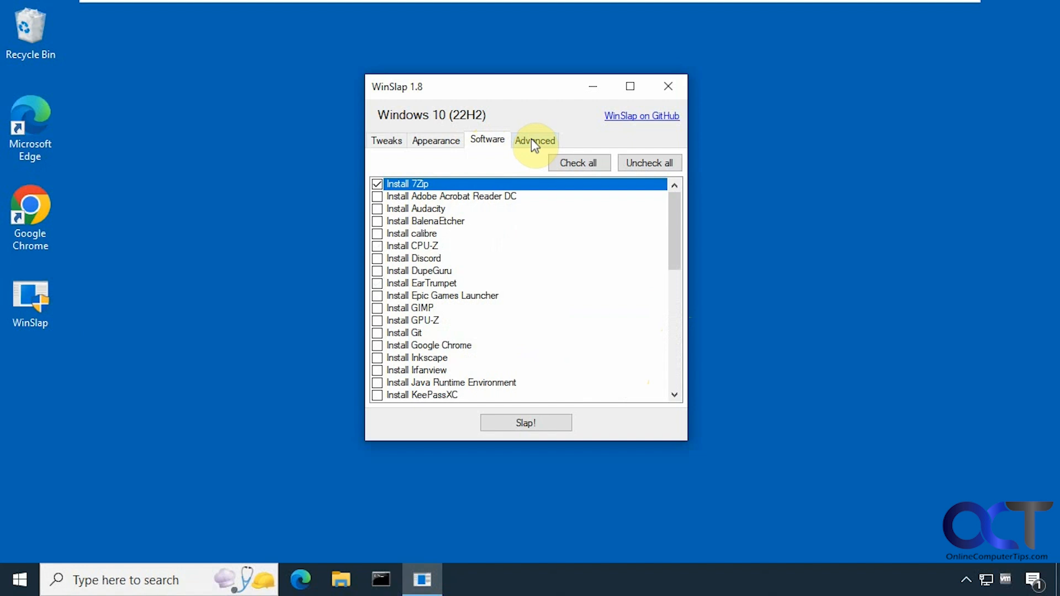
scroll("down", 3)
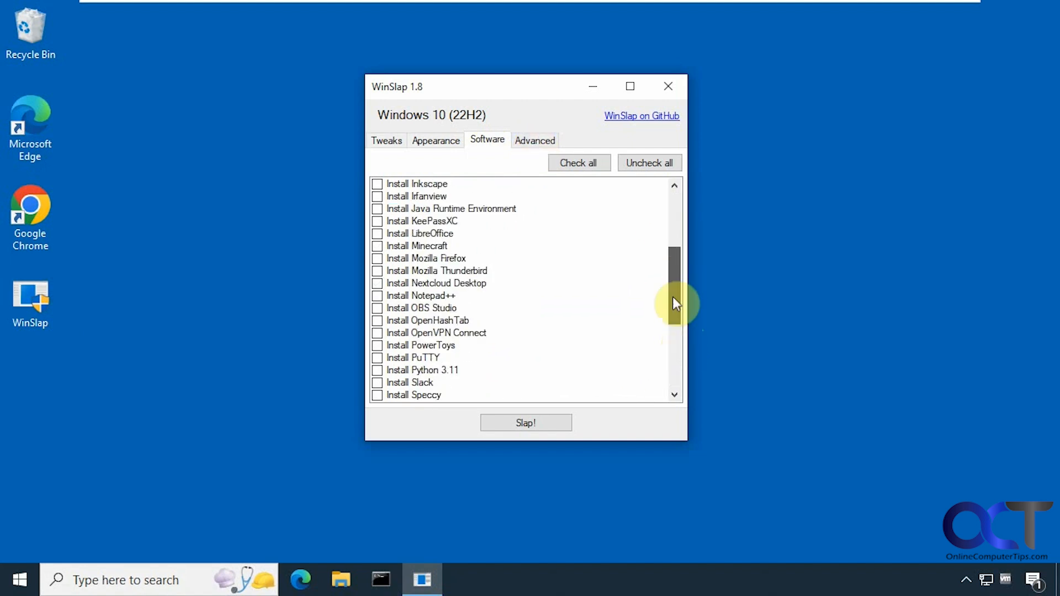
Show the Advanced tweaks with every option left unchecked.
left_click(535, 140)
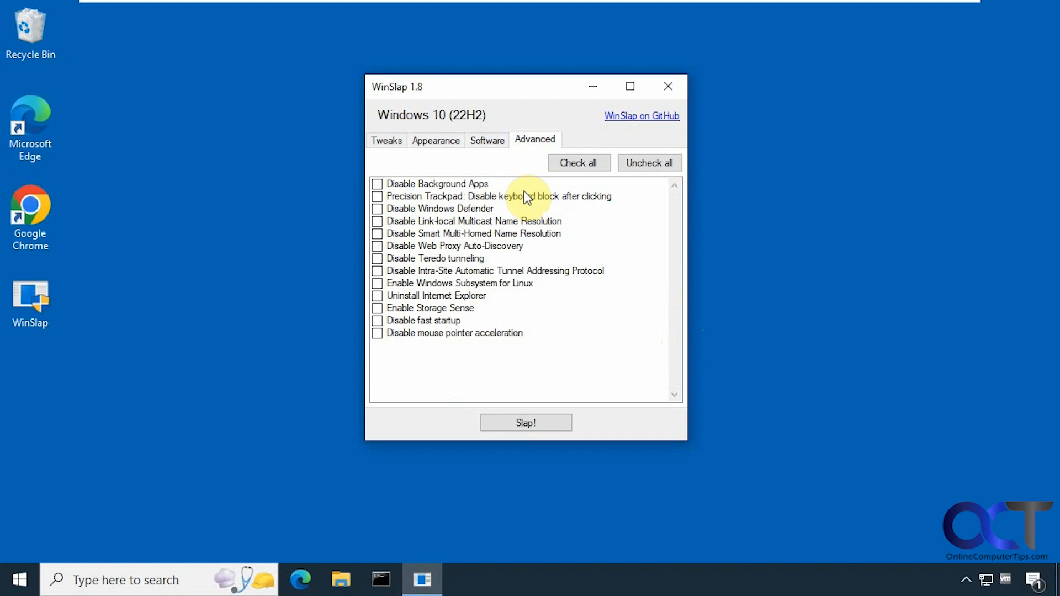
mouse_move(477, 207)
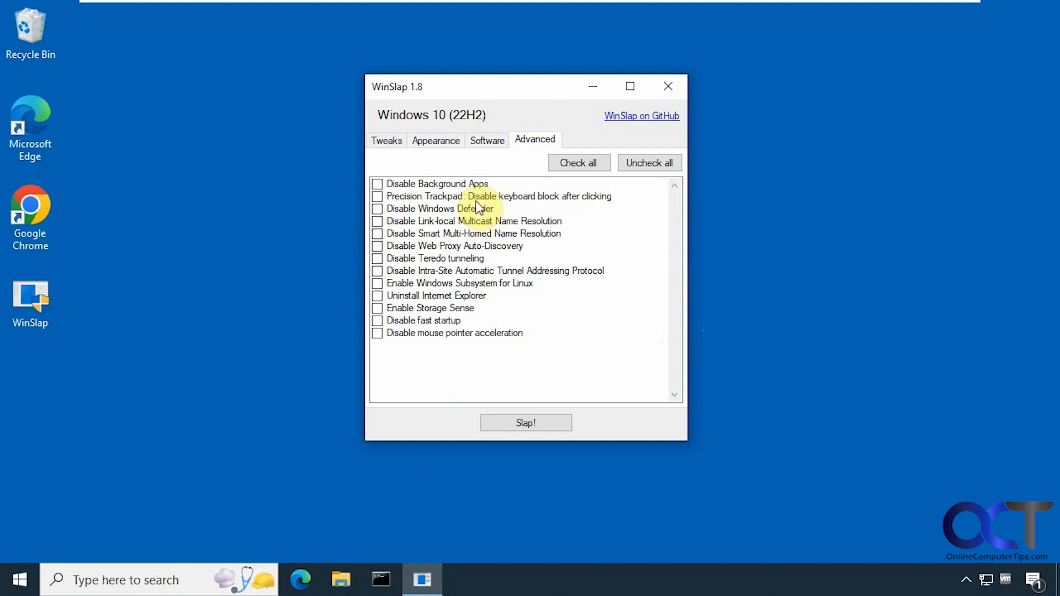
mouse_move(513, 301)
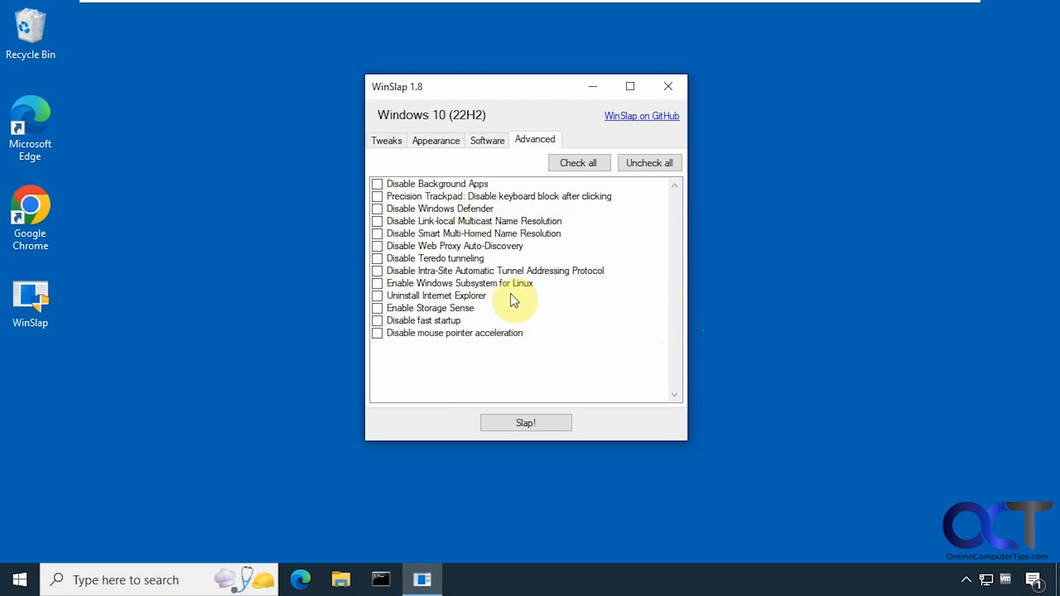
mouse_move(444, 406)
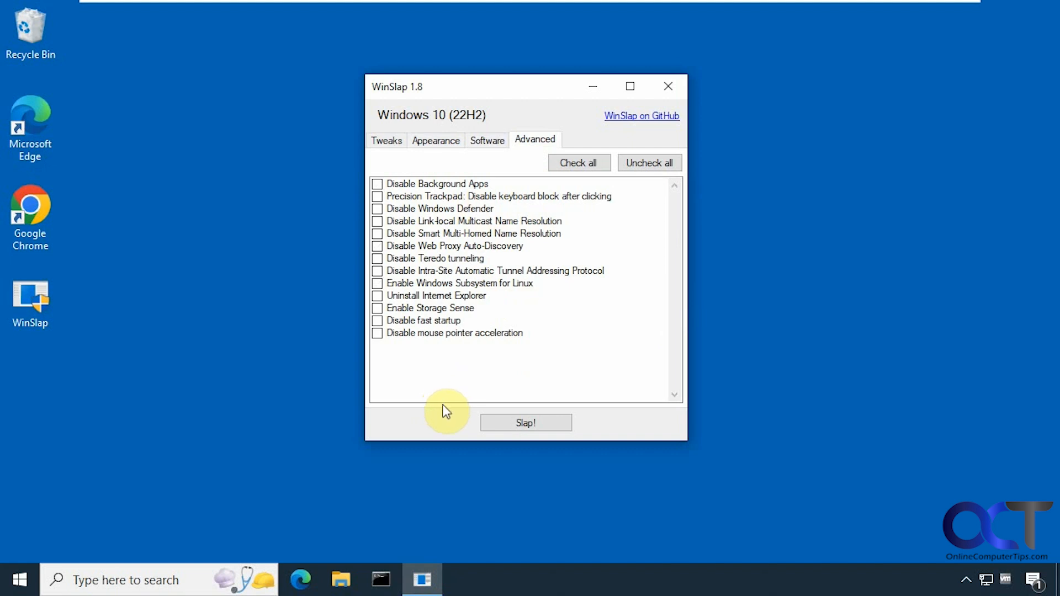
Slap the tweaks onto Windows, accepting the restart warning and declining the Ko-Fi donation.
left_click(525, 423)
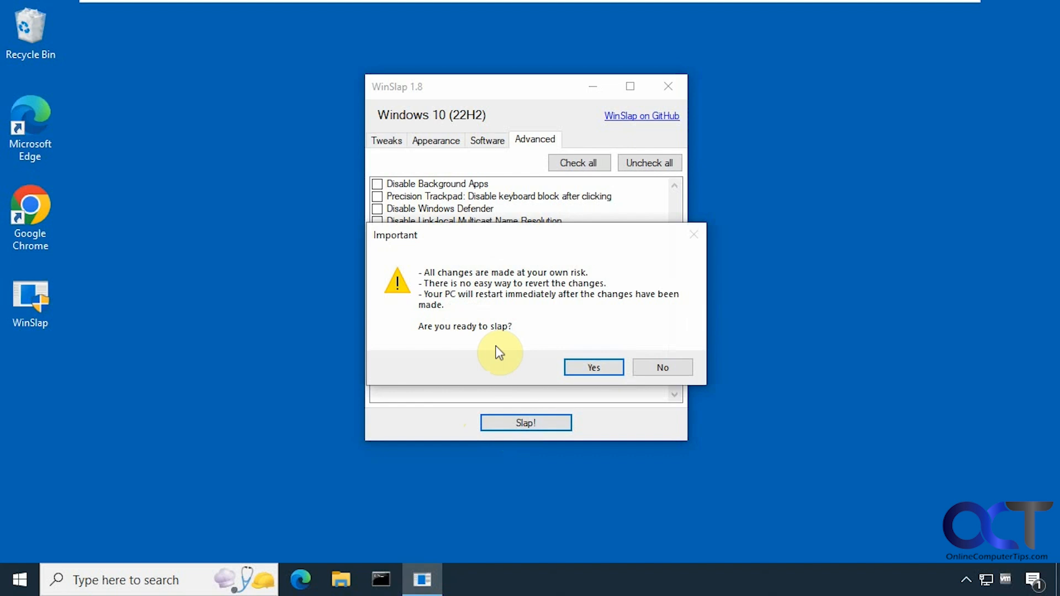
mouse_move(471, 297)
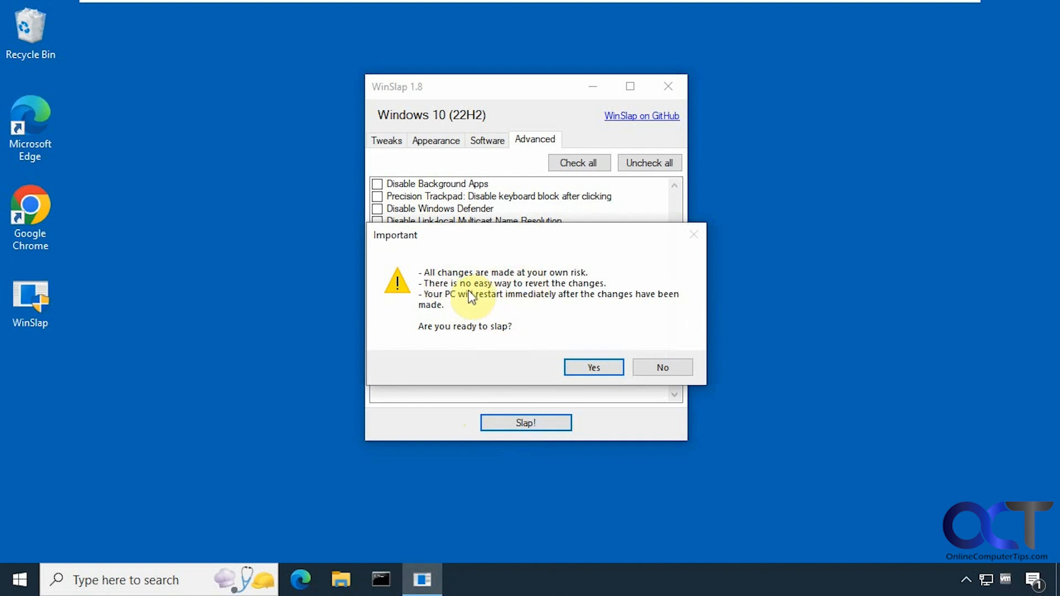
mouse_move(439, 316)
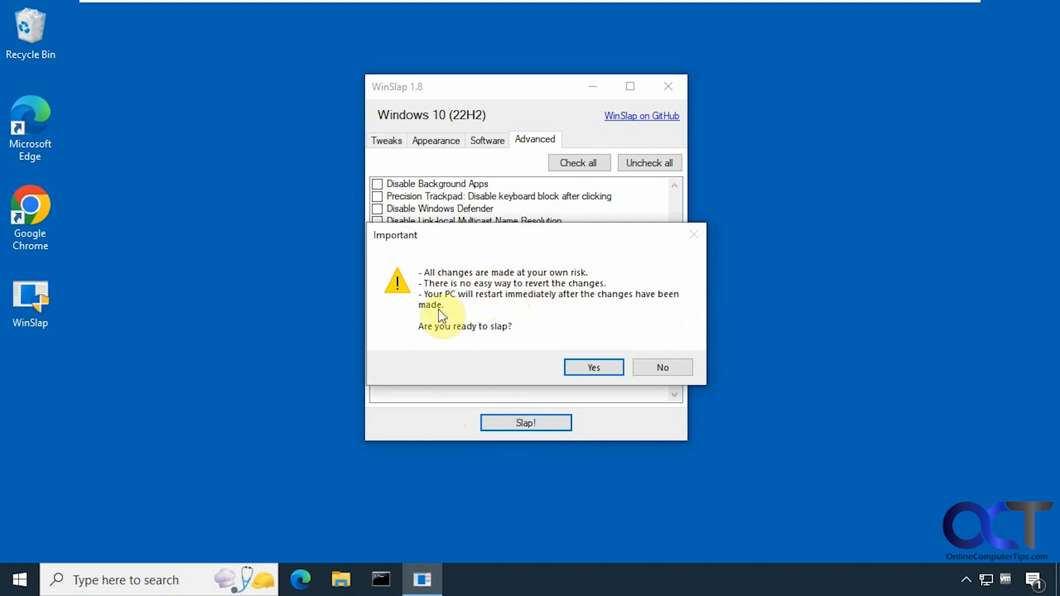
left_click(593, 366)
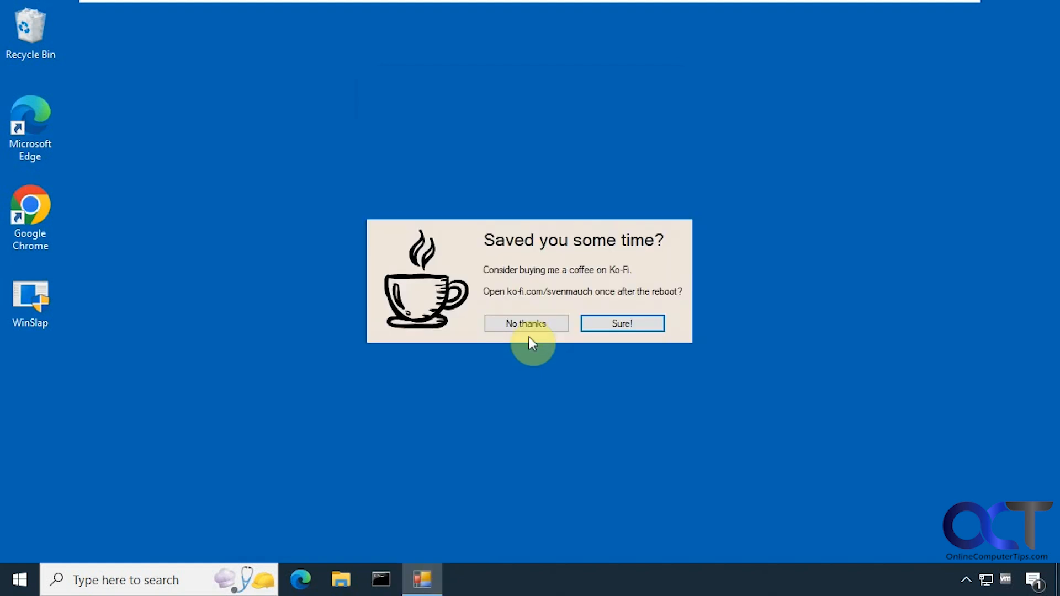
mouse_move(561, 287)
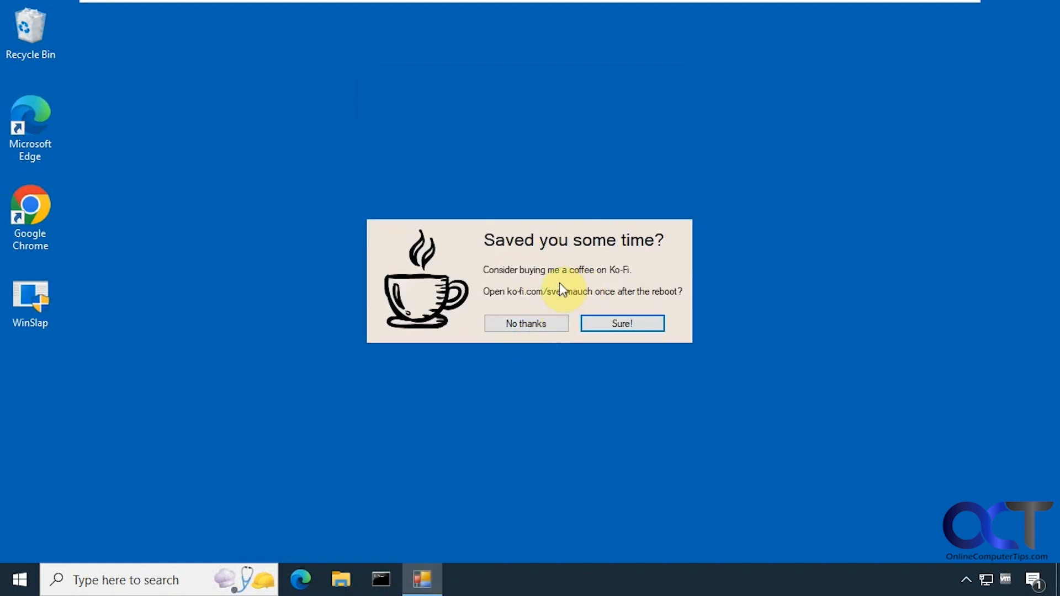
left_click(526, 323)
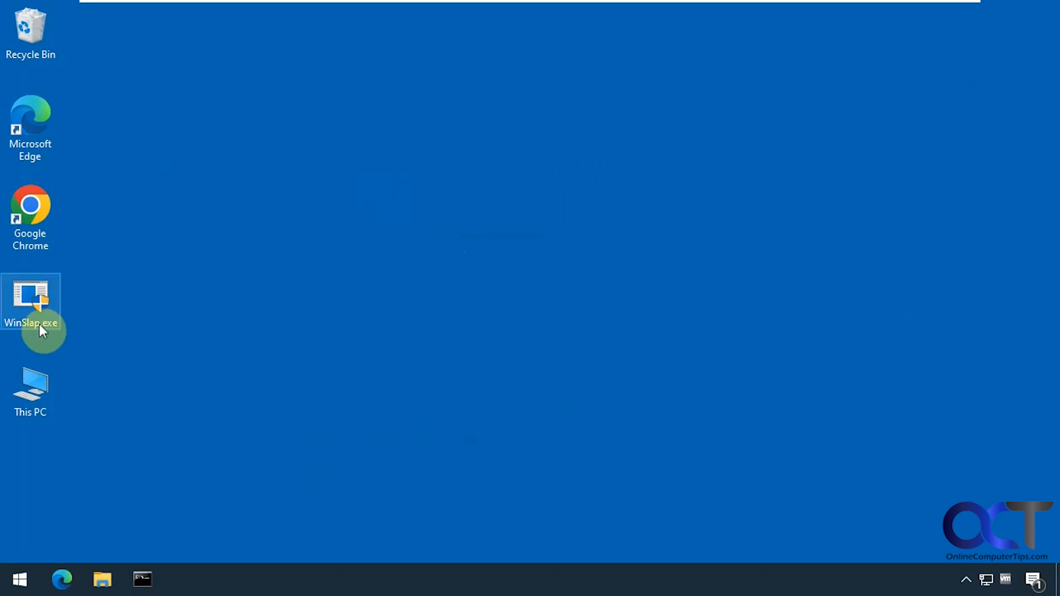
mouse_move(30, 391)
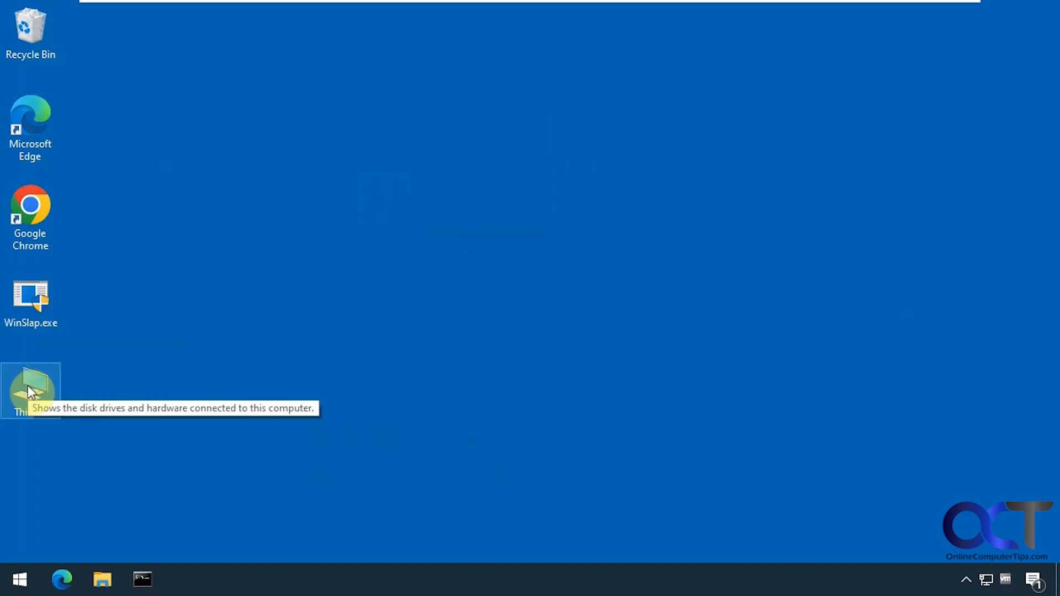
mouse_move(313, 582)
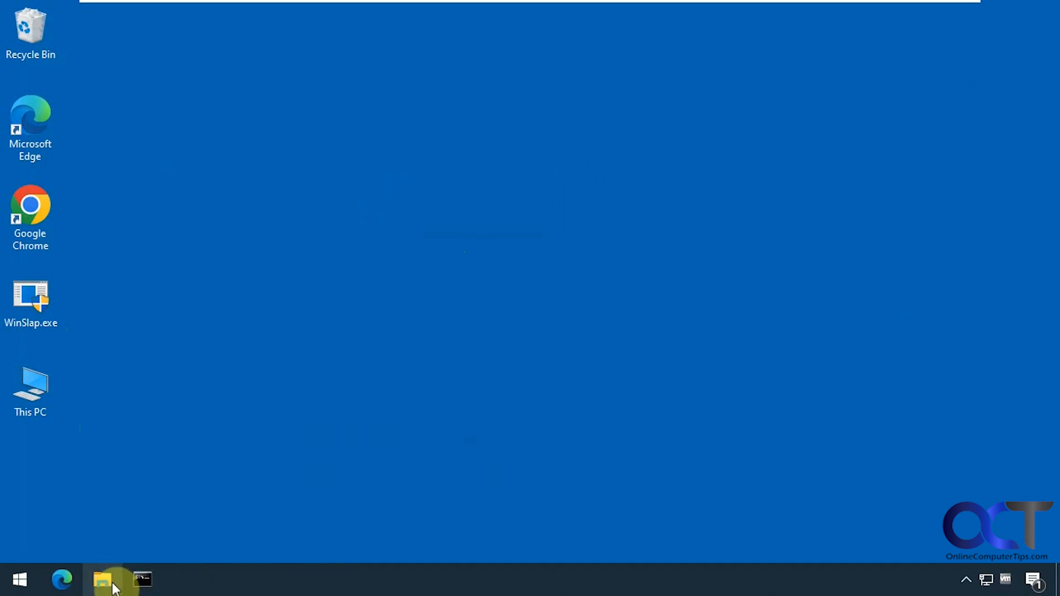
left_click(103, 580)
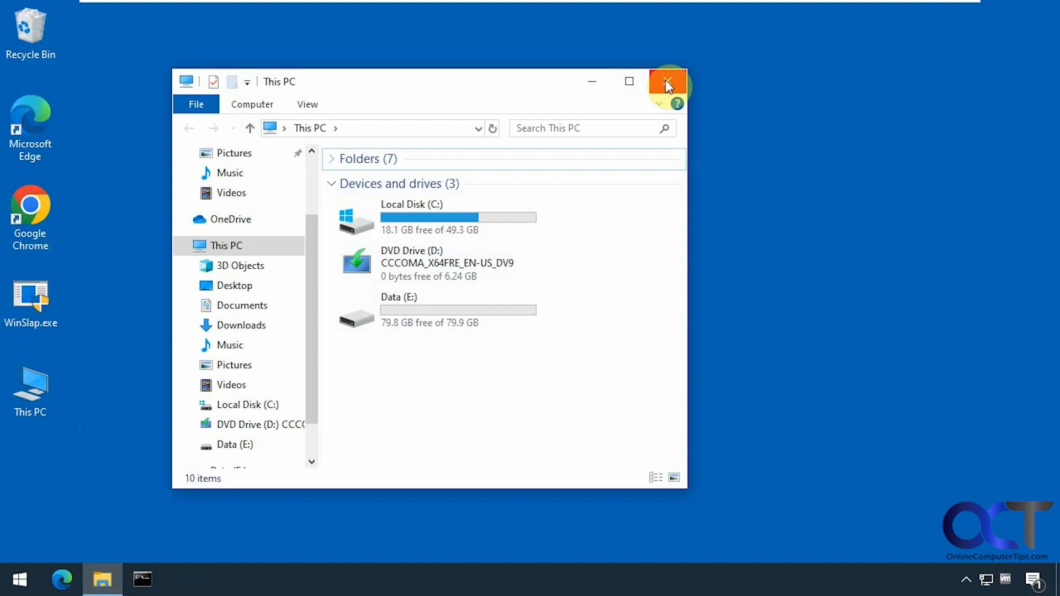
left_click(667, 80)
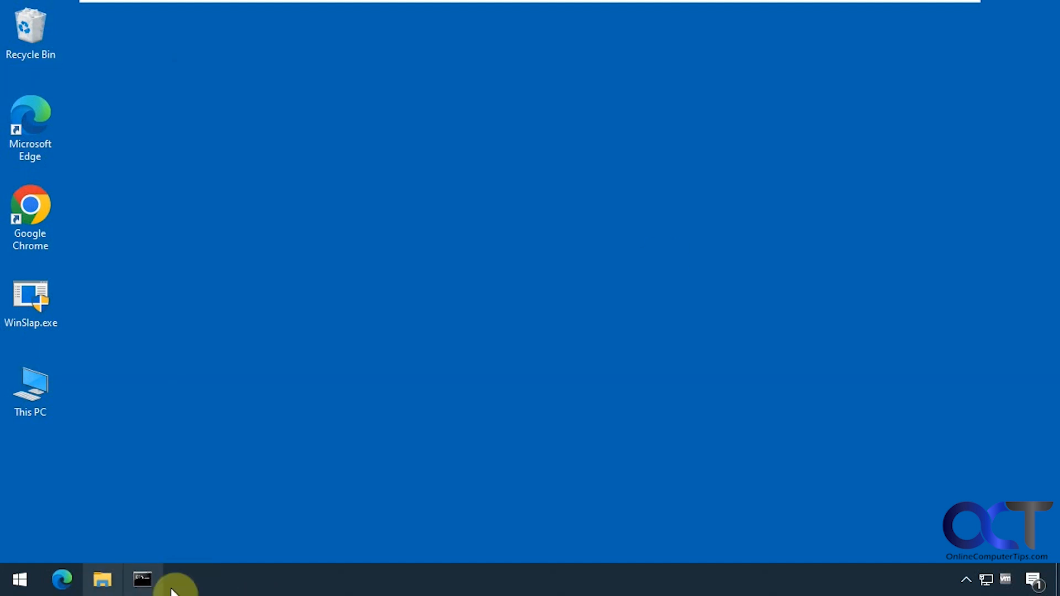
left_click(19, 580)
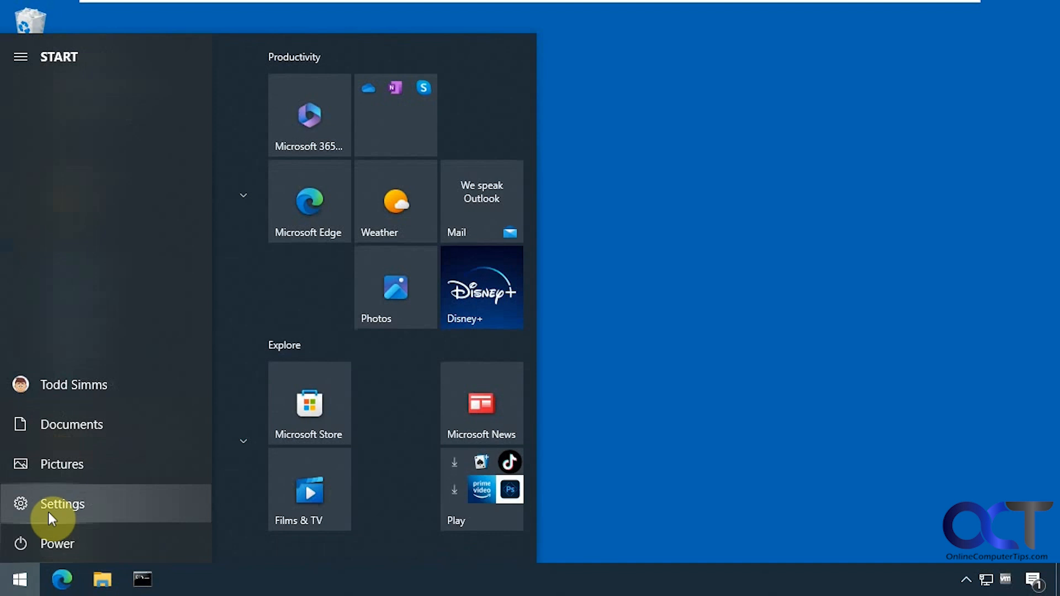
View Printers & scanners under Devices in Windows Settings to confirm the XPS printer is gone.
left_click(62, 503)
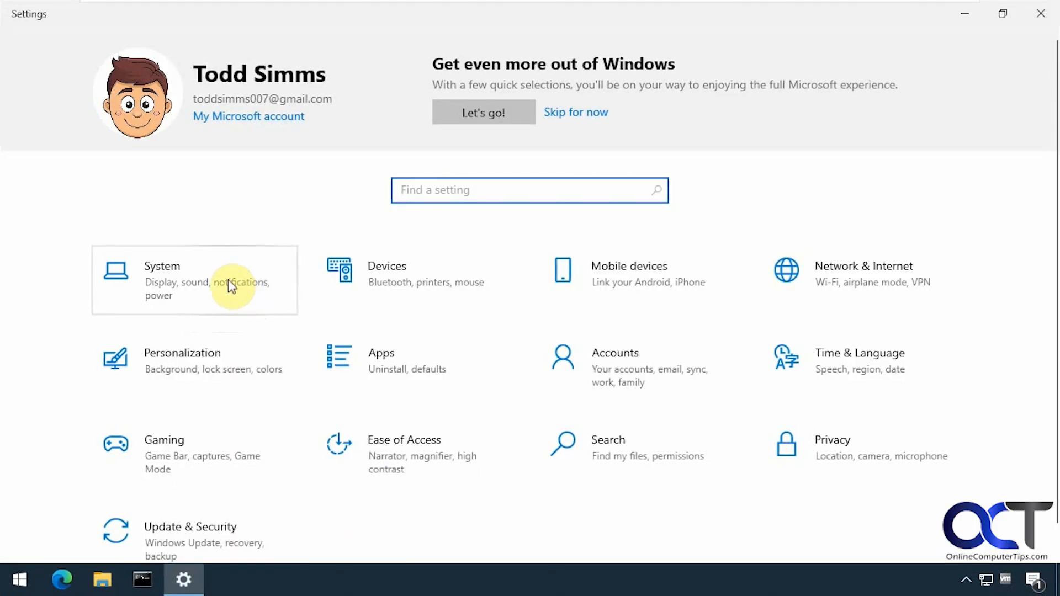
left_click(387, 272)
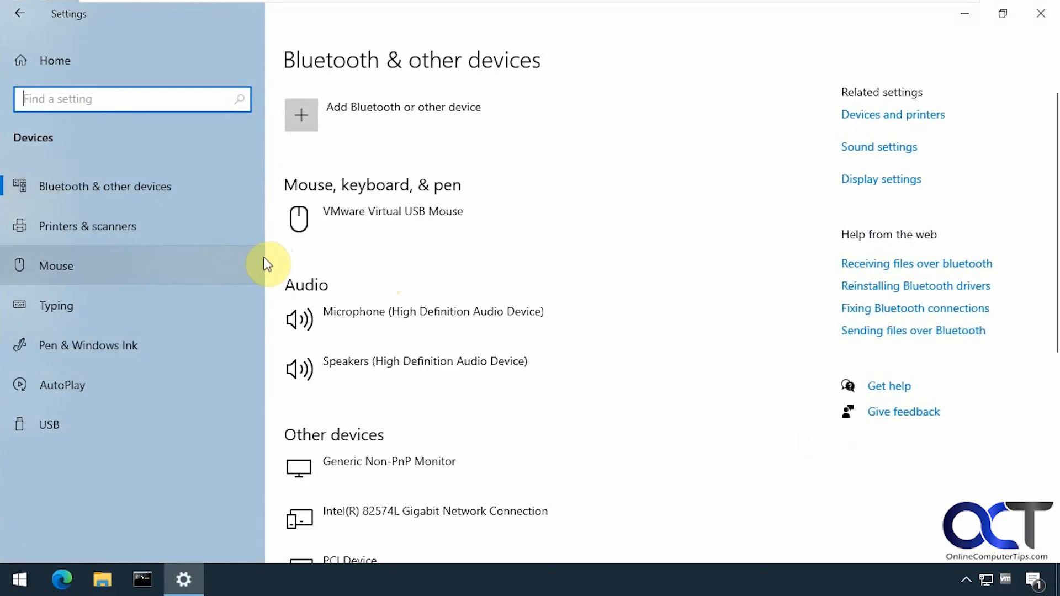
left_click(88, 226)
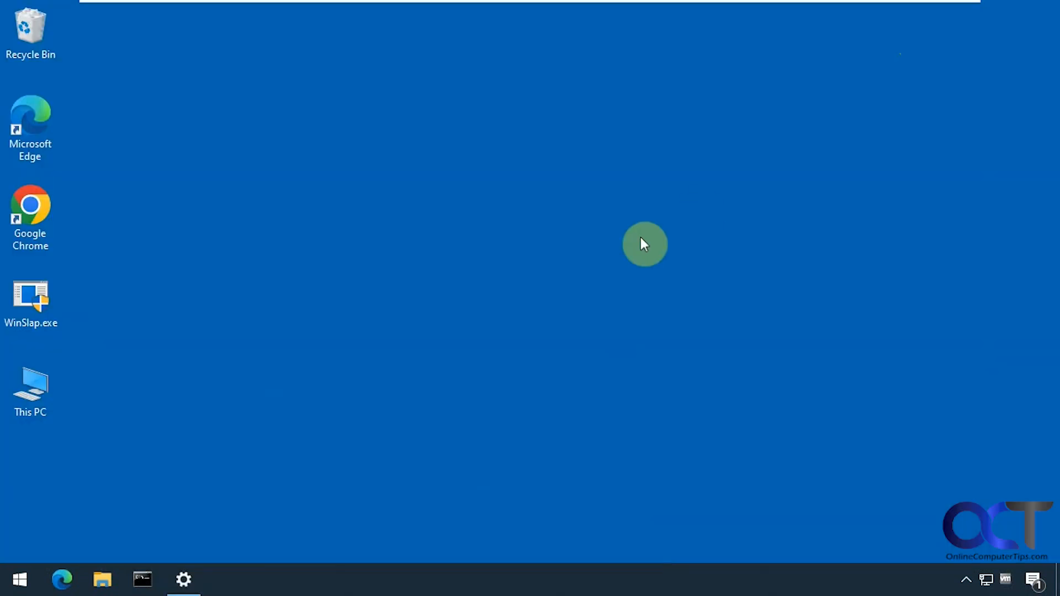
left_click(19, 580)
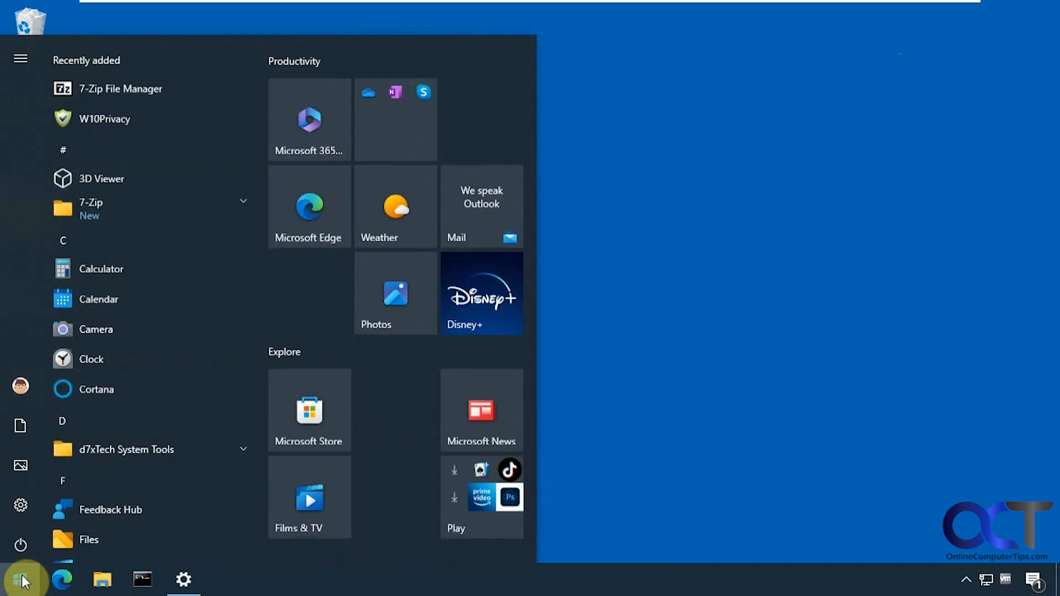
left_click(122, 89)
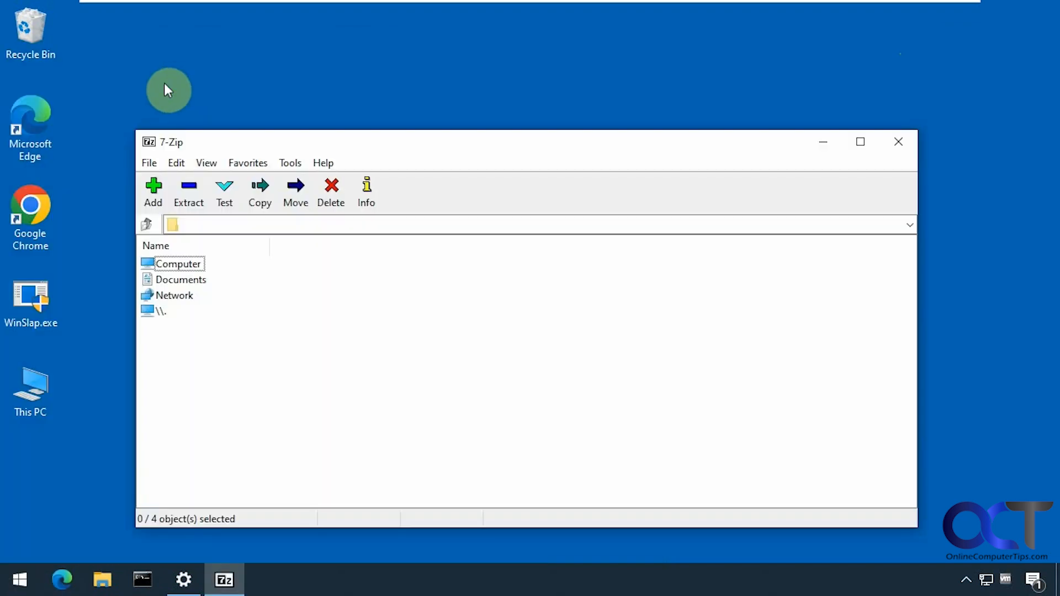
left_click(898, 141)
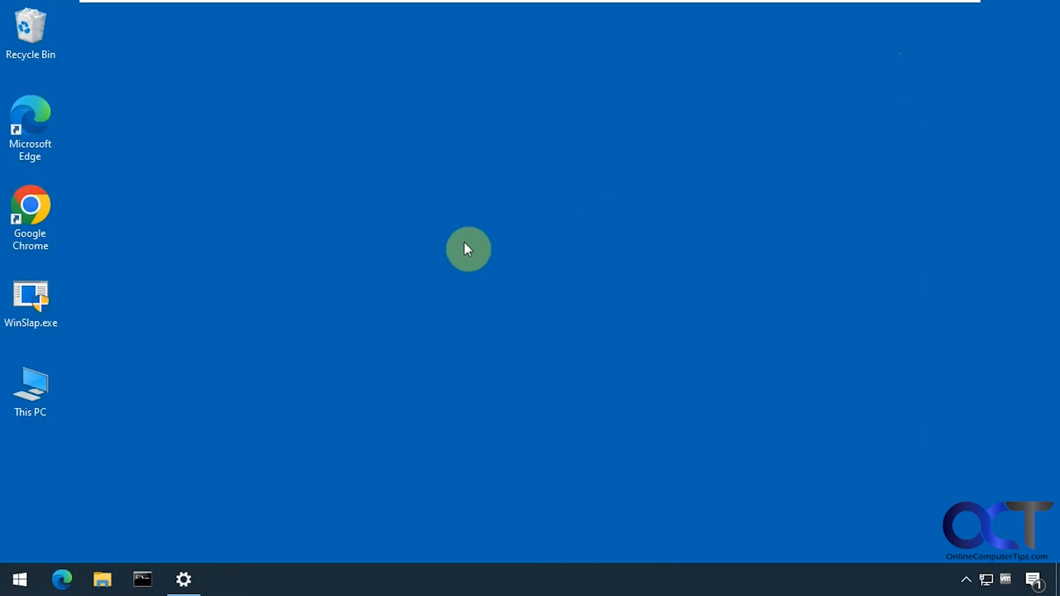
mouse_move(386, 218)
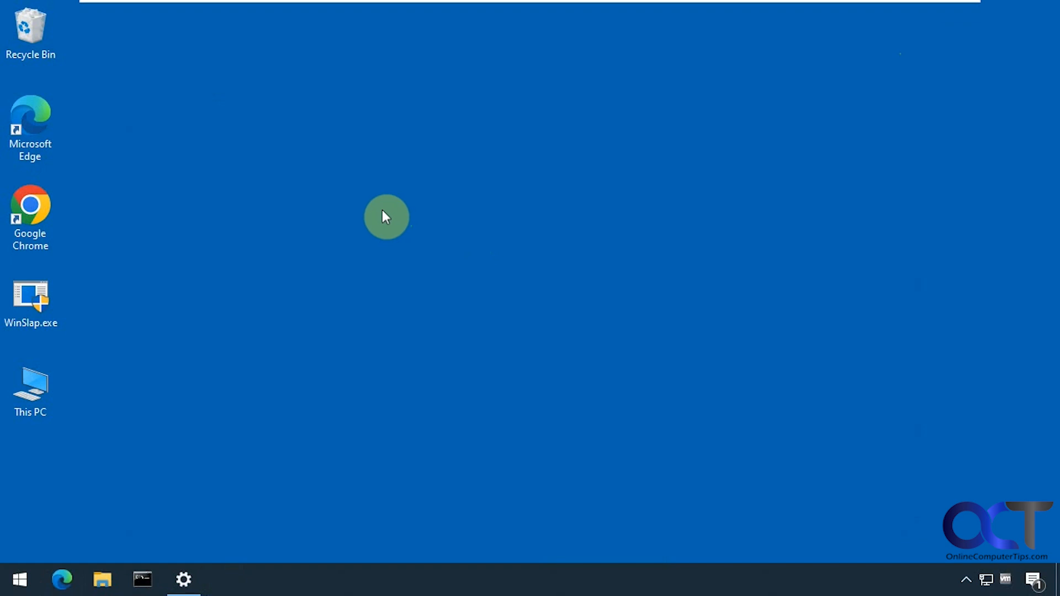
mouse_move(413, 400)
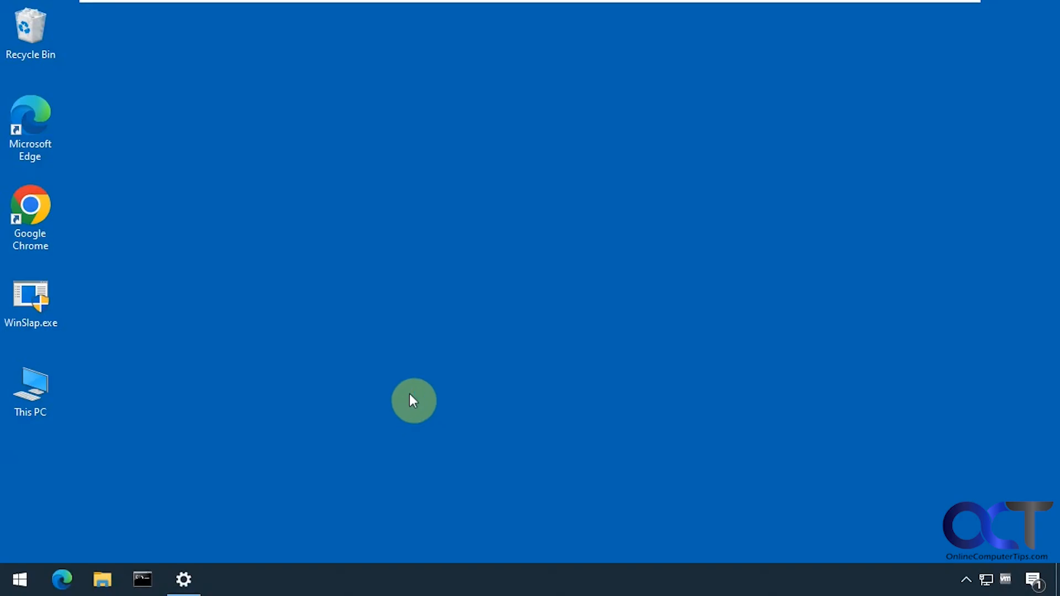
Relaunch WinSlap.exe from the desktop so its Tweaks list shows with nothing ticked.
double_click(31, 296)
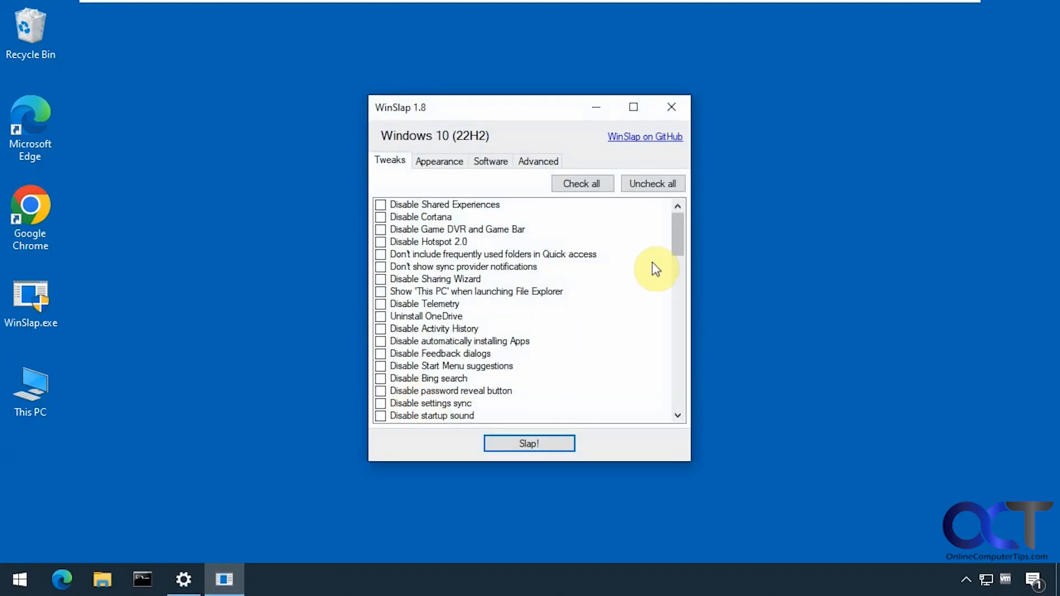
mouse_move(555, 122)
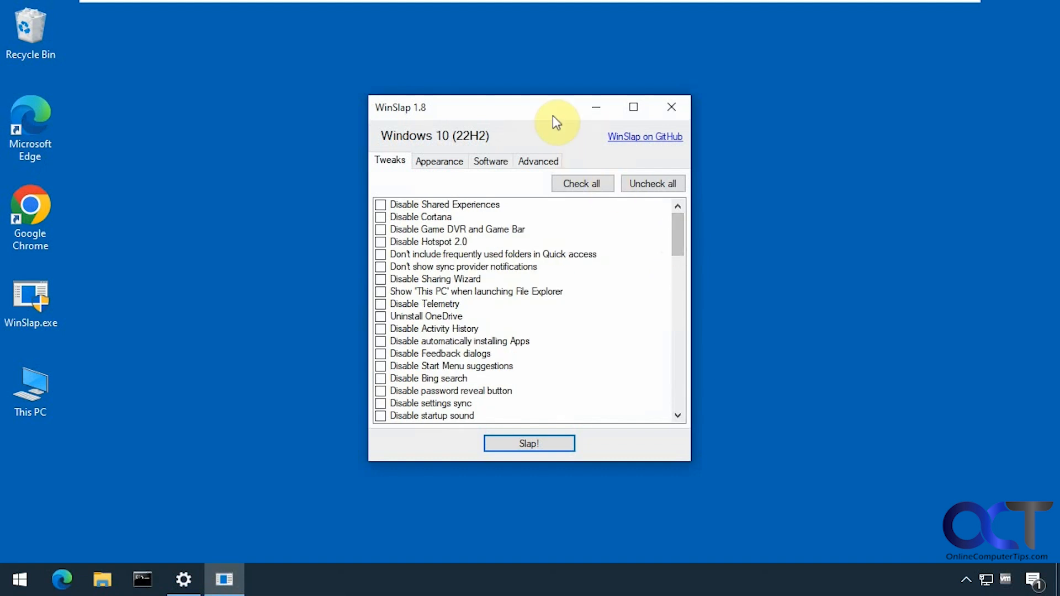
mouse_move(547, 113)
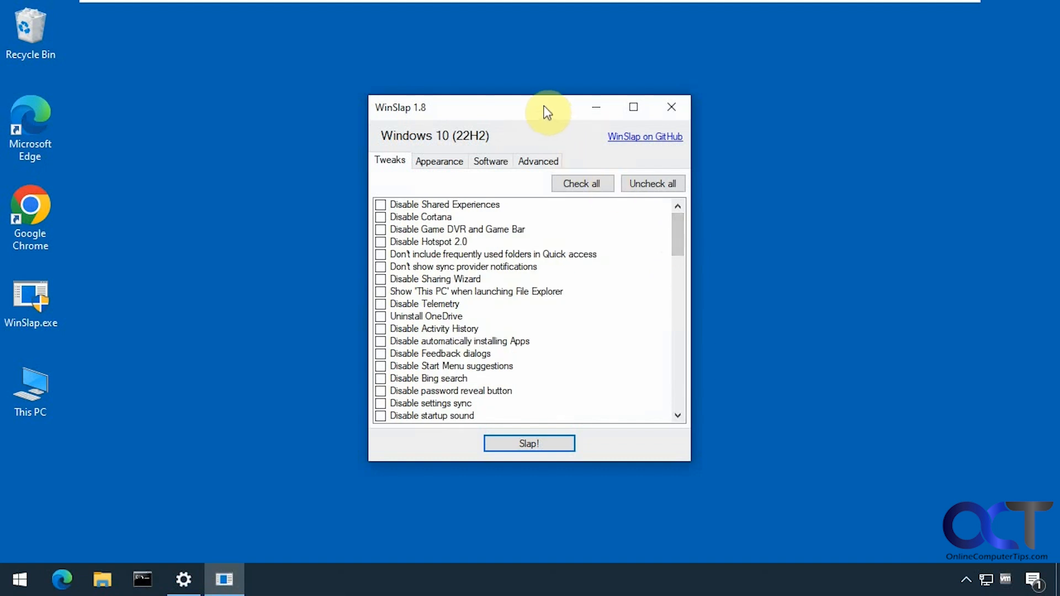